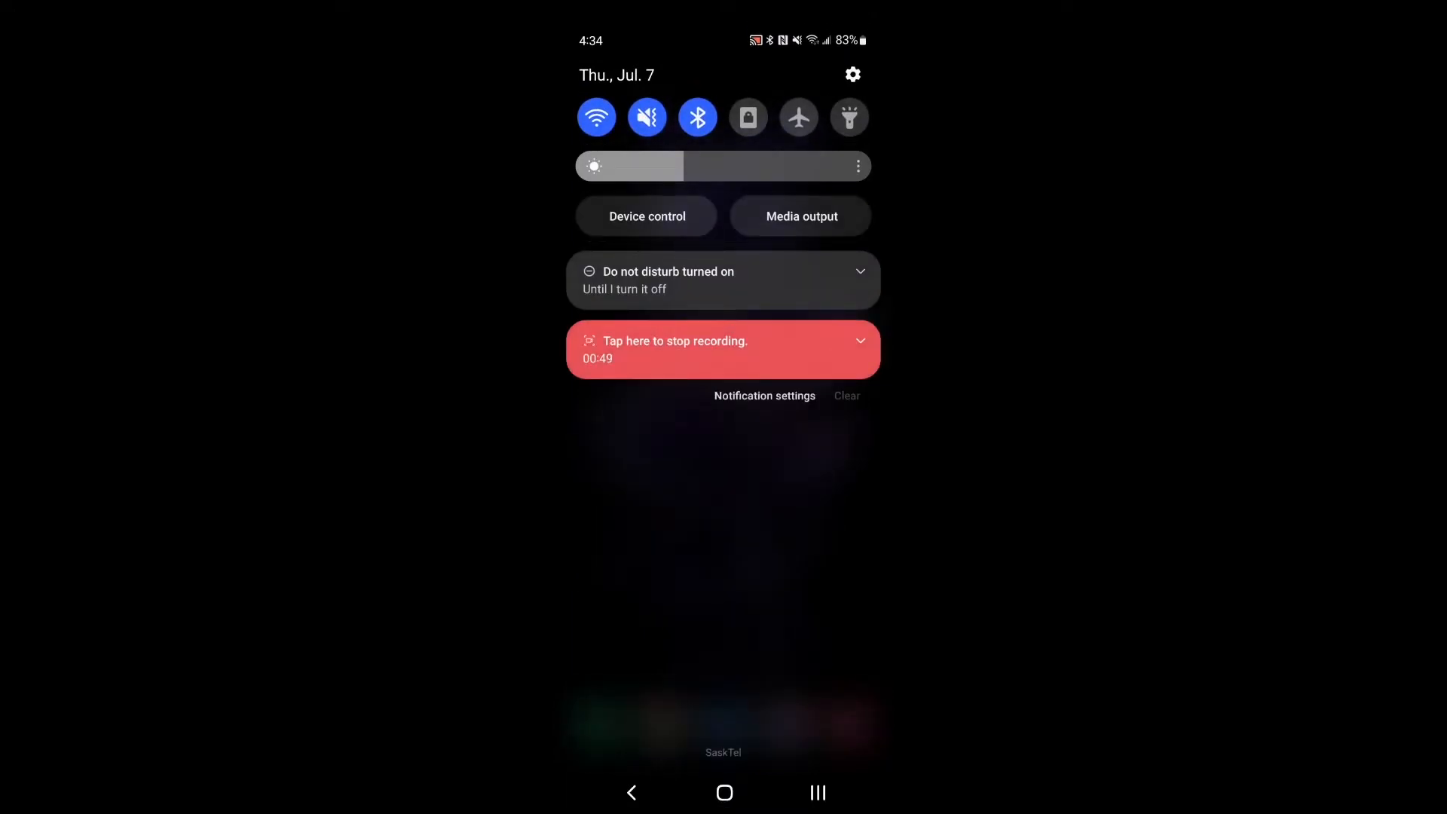
- Open the full Settings app from the Quick Settings gear icon
{"action": "left_click", "coordinate": [851, 75]}
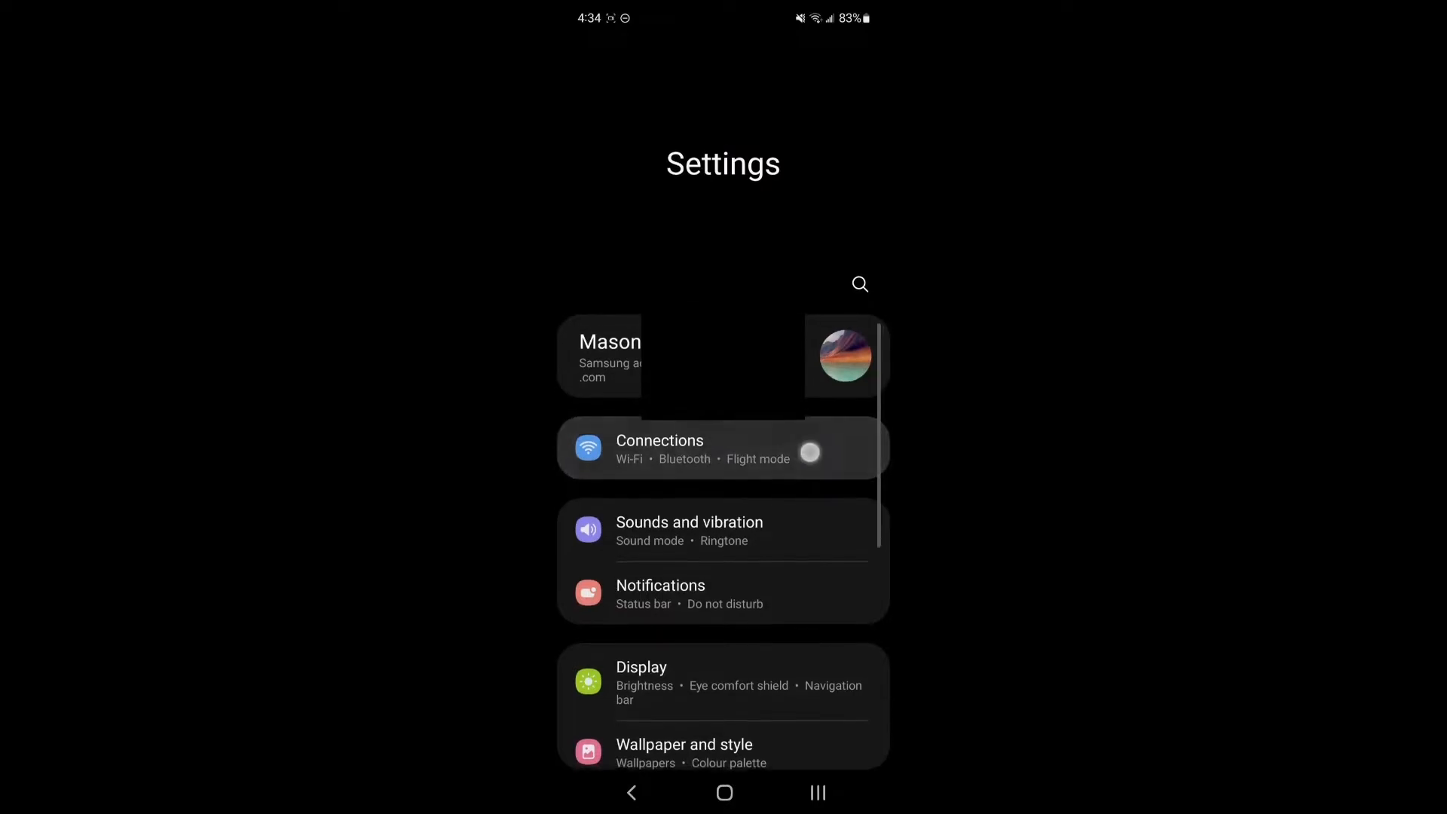
- Open Connections and scroll down to the mobile network options
{"action": "left_click", "coordinate": [659, 448]}
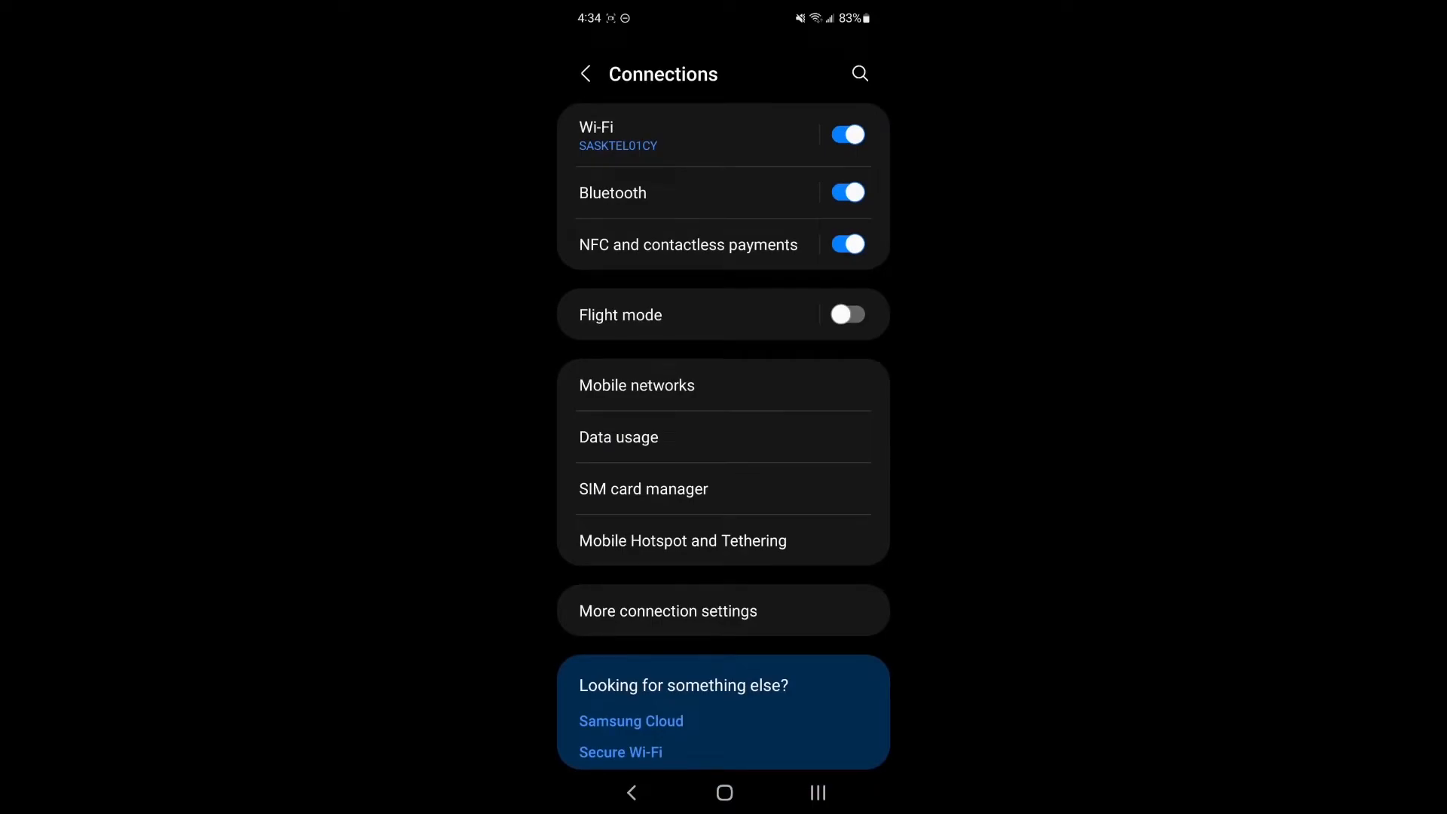
{"action": "scroll", "scroll_direction": "down", "scroll_amount": 3}
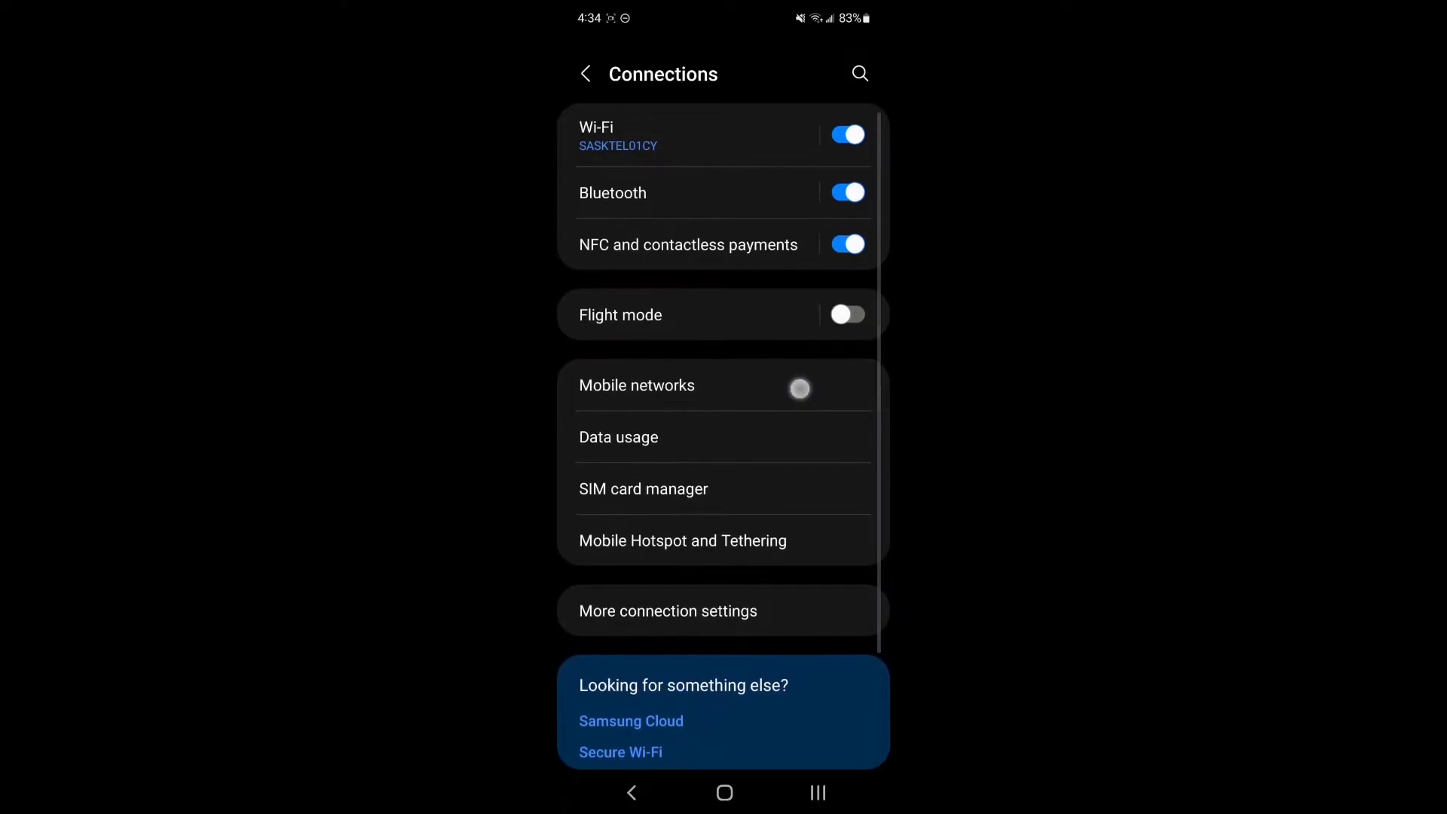
- Open Mobile networks, switch Data roaming on, then back off
{"action": "left_click", "coordinate": [636, 385]}
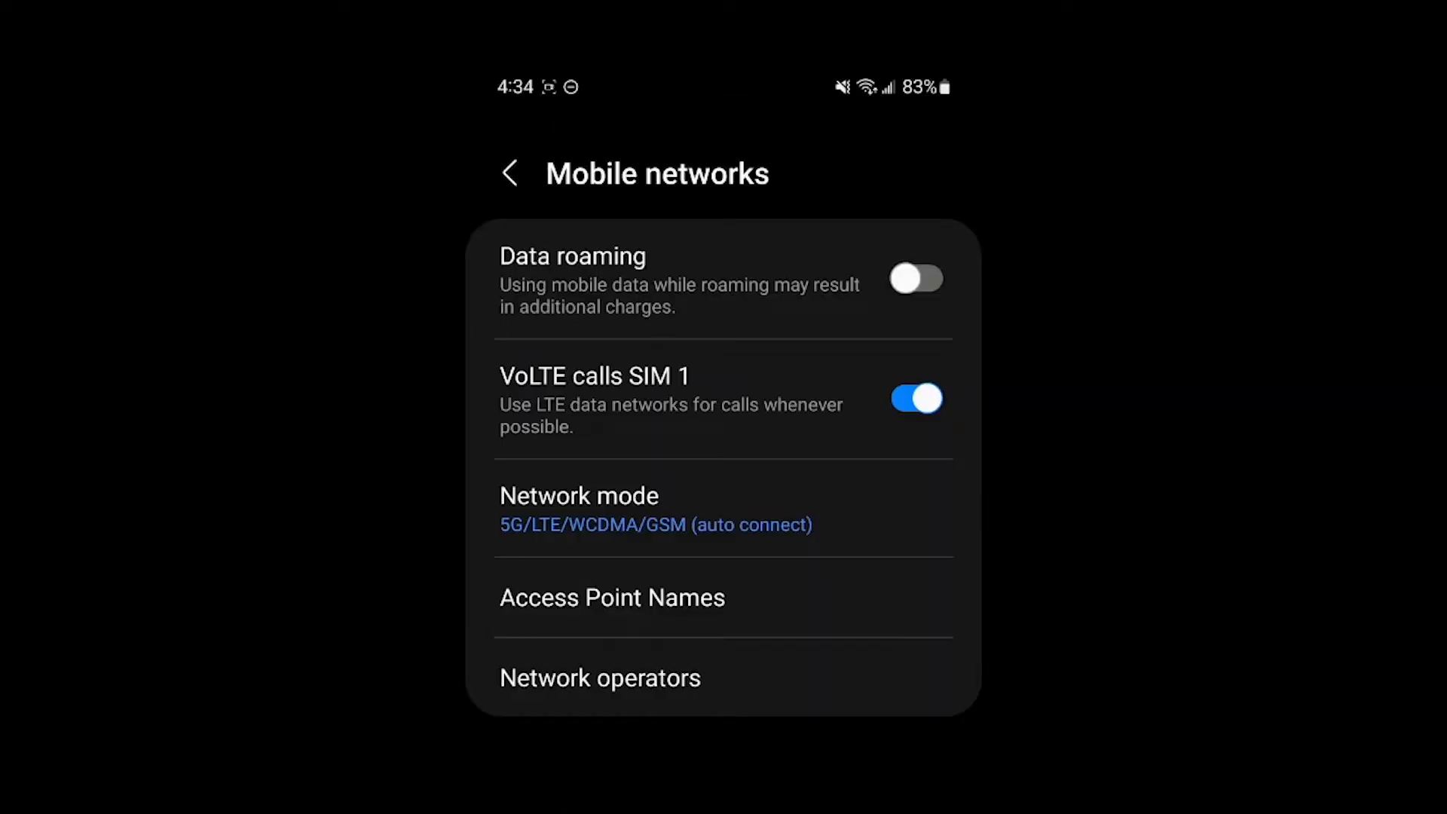
{"action": "left_click", "coordinate": [914, 278]}
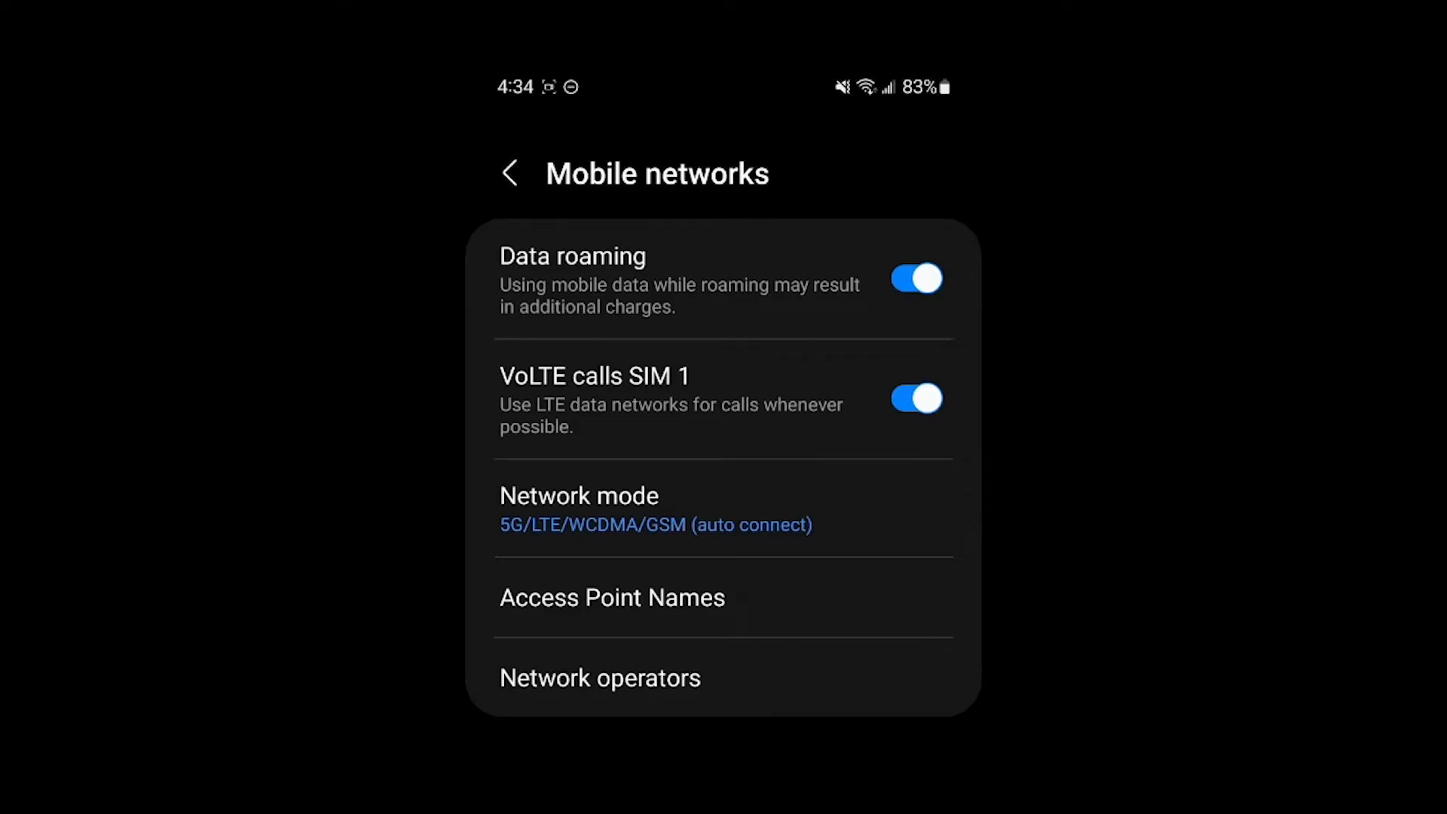
{"action": "left_click", "coordinate": [914, 278]}
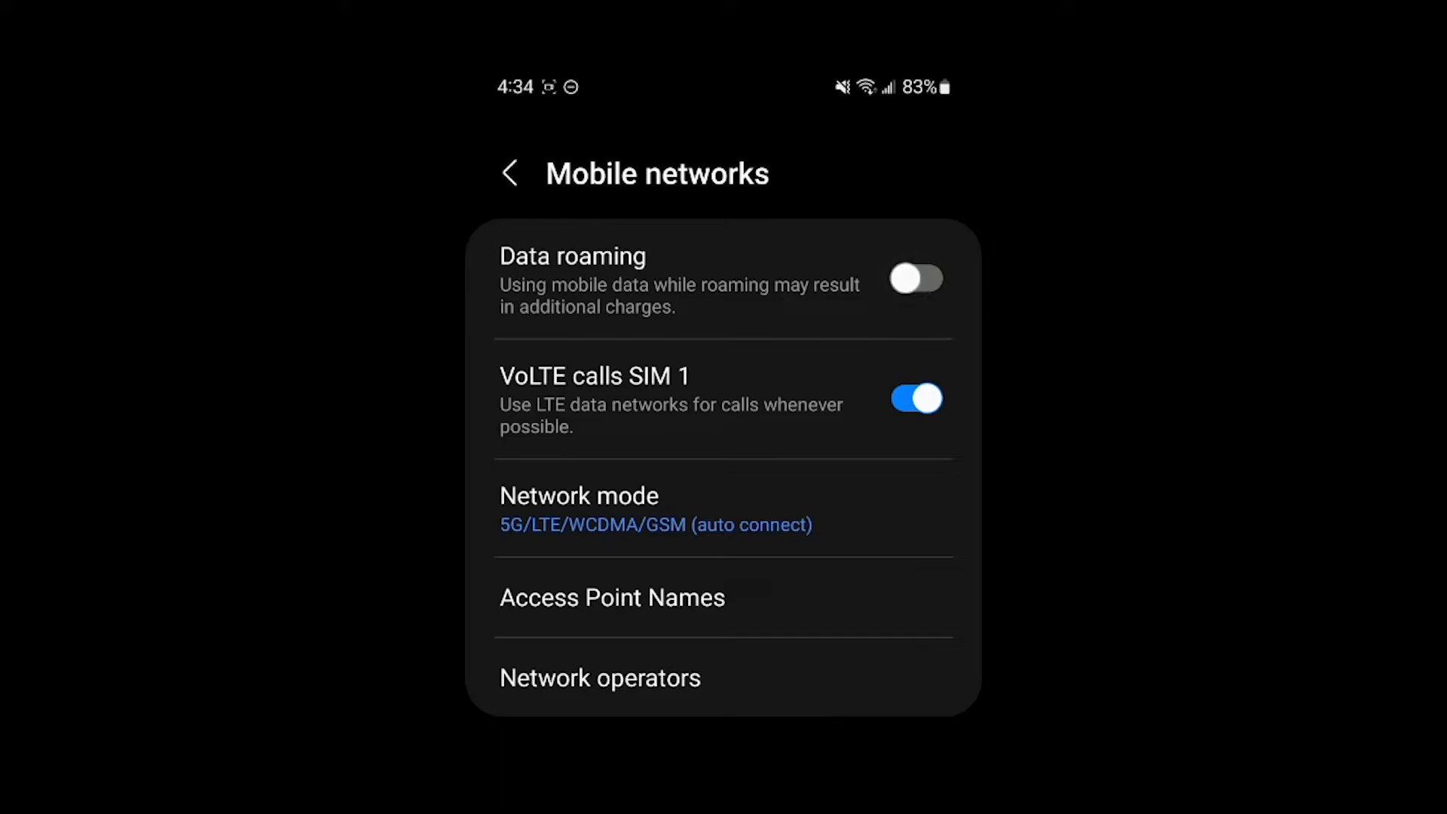